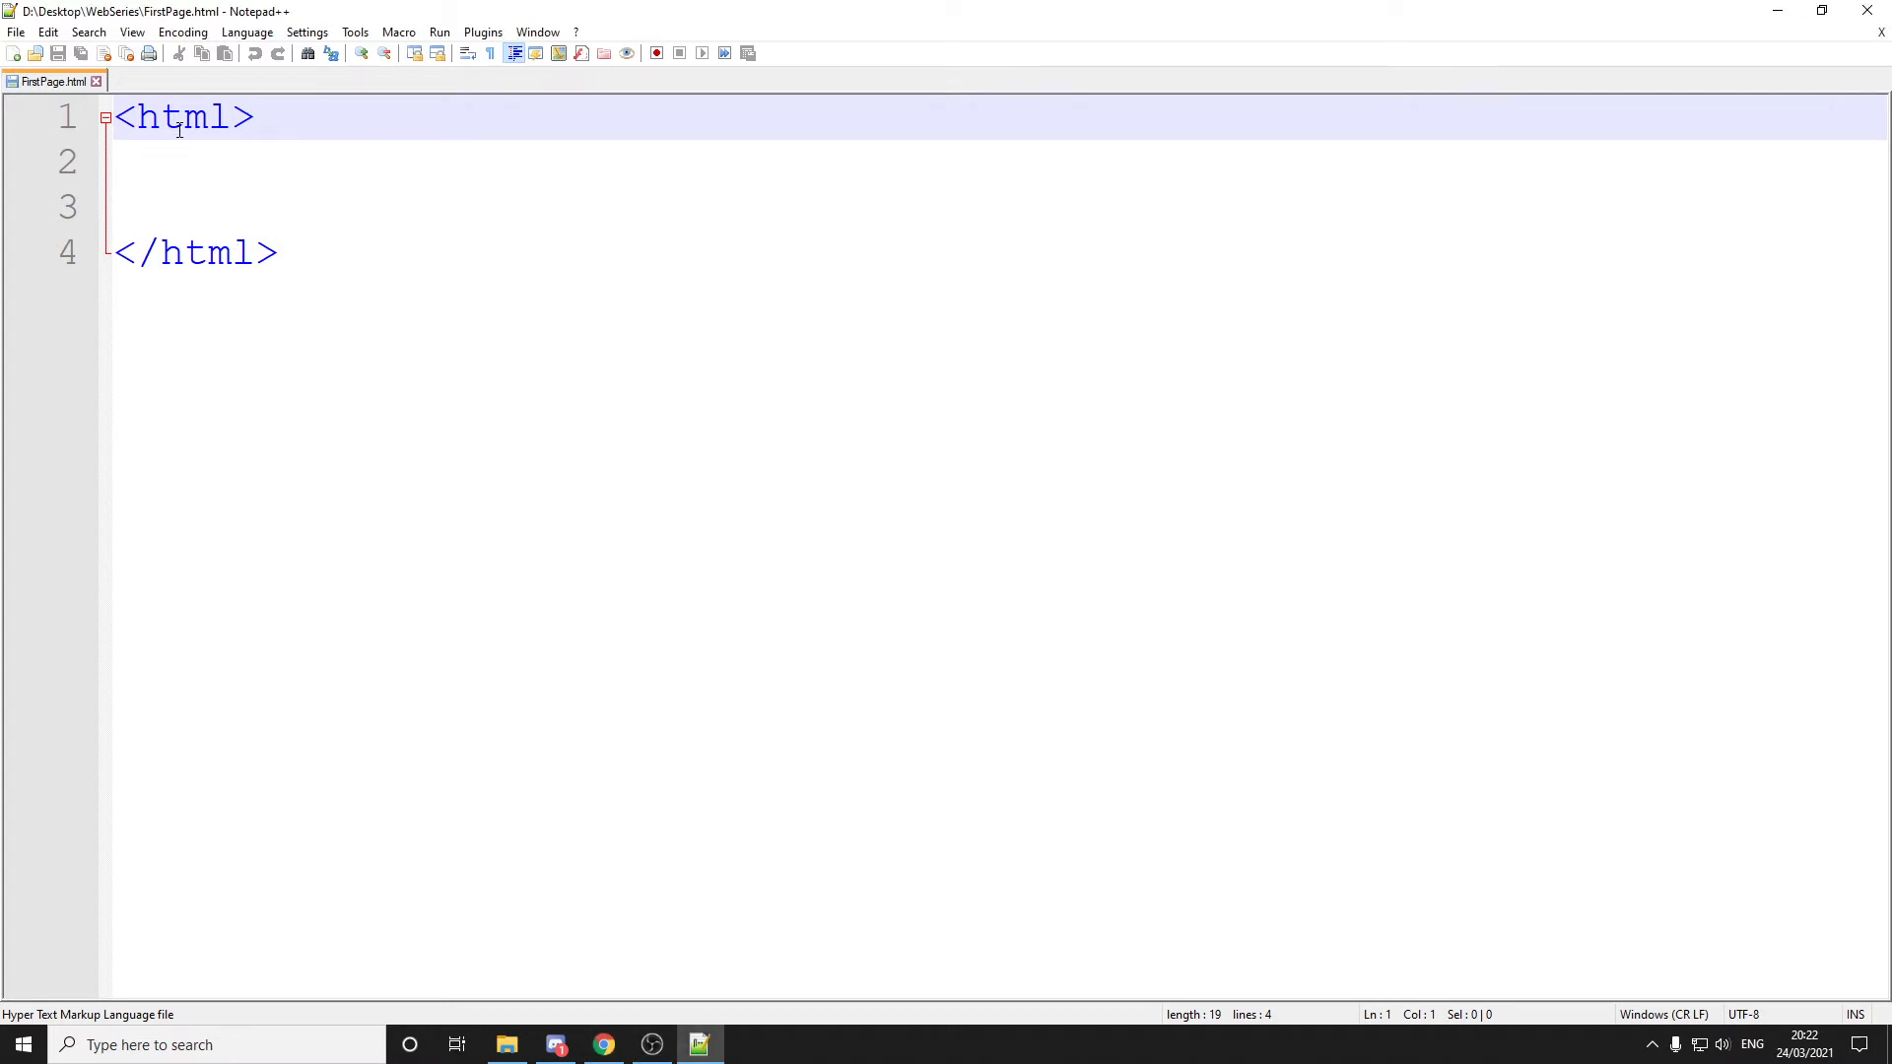
- Type an opening '<' on a new blank first line above <html>
{"action": "type", "text": "<"}
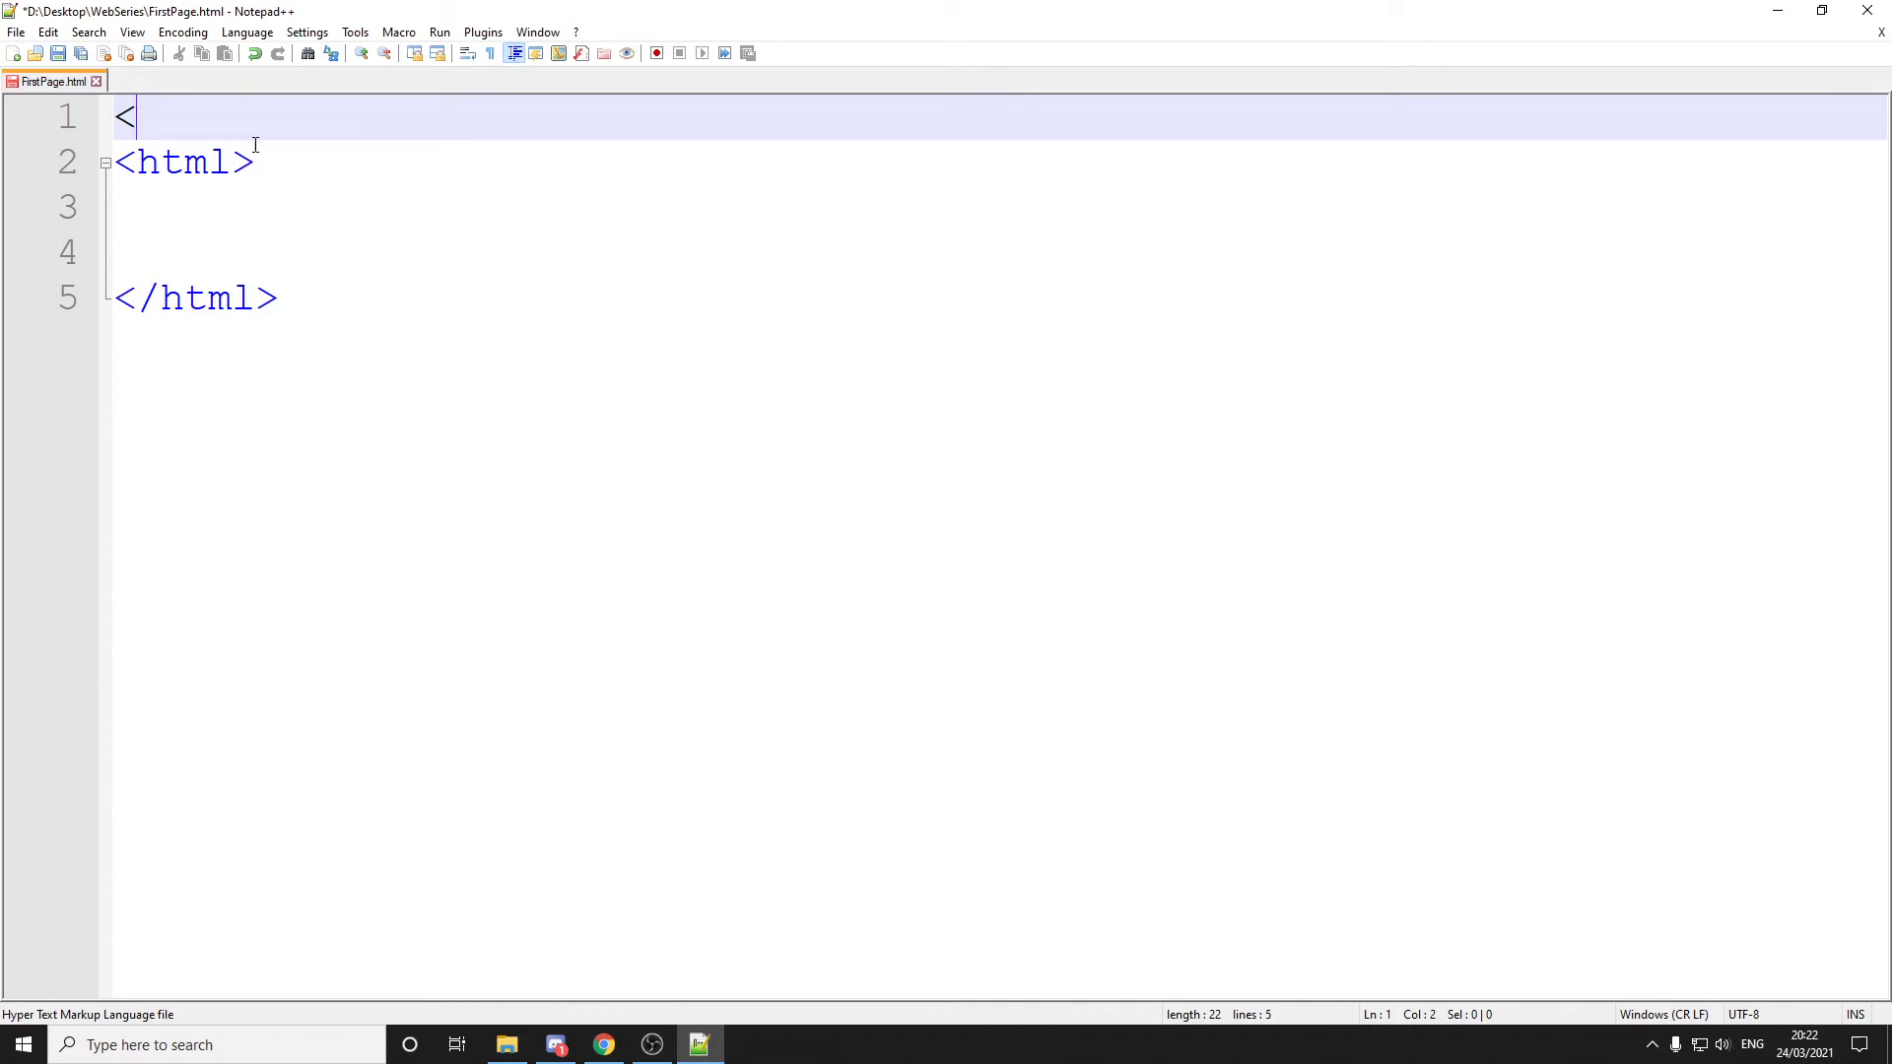
- Complete line 1 as '<!DOCTYPE html>' by typing '!DOCTYPE html>'
{"action": "type", "text": "!"}
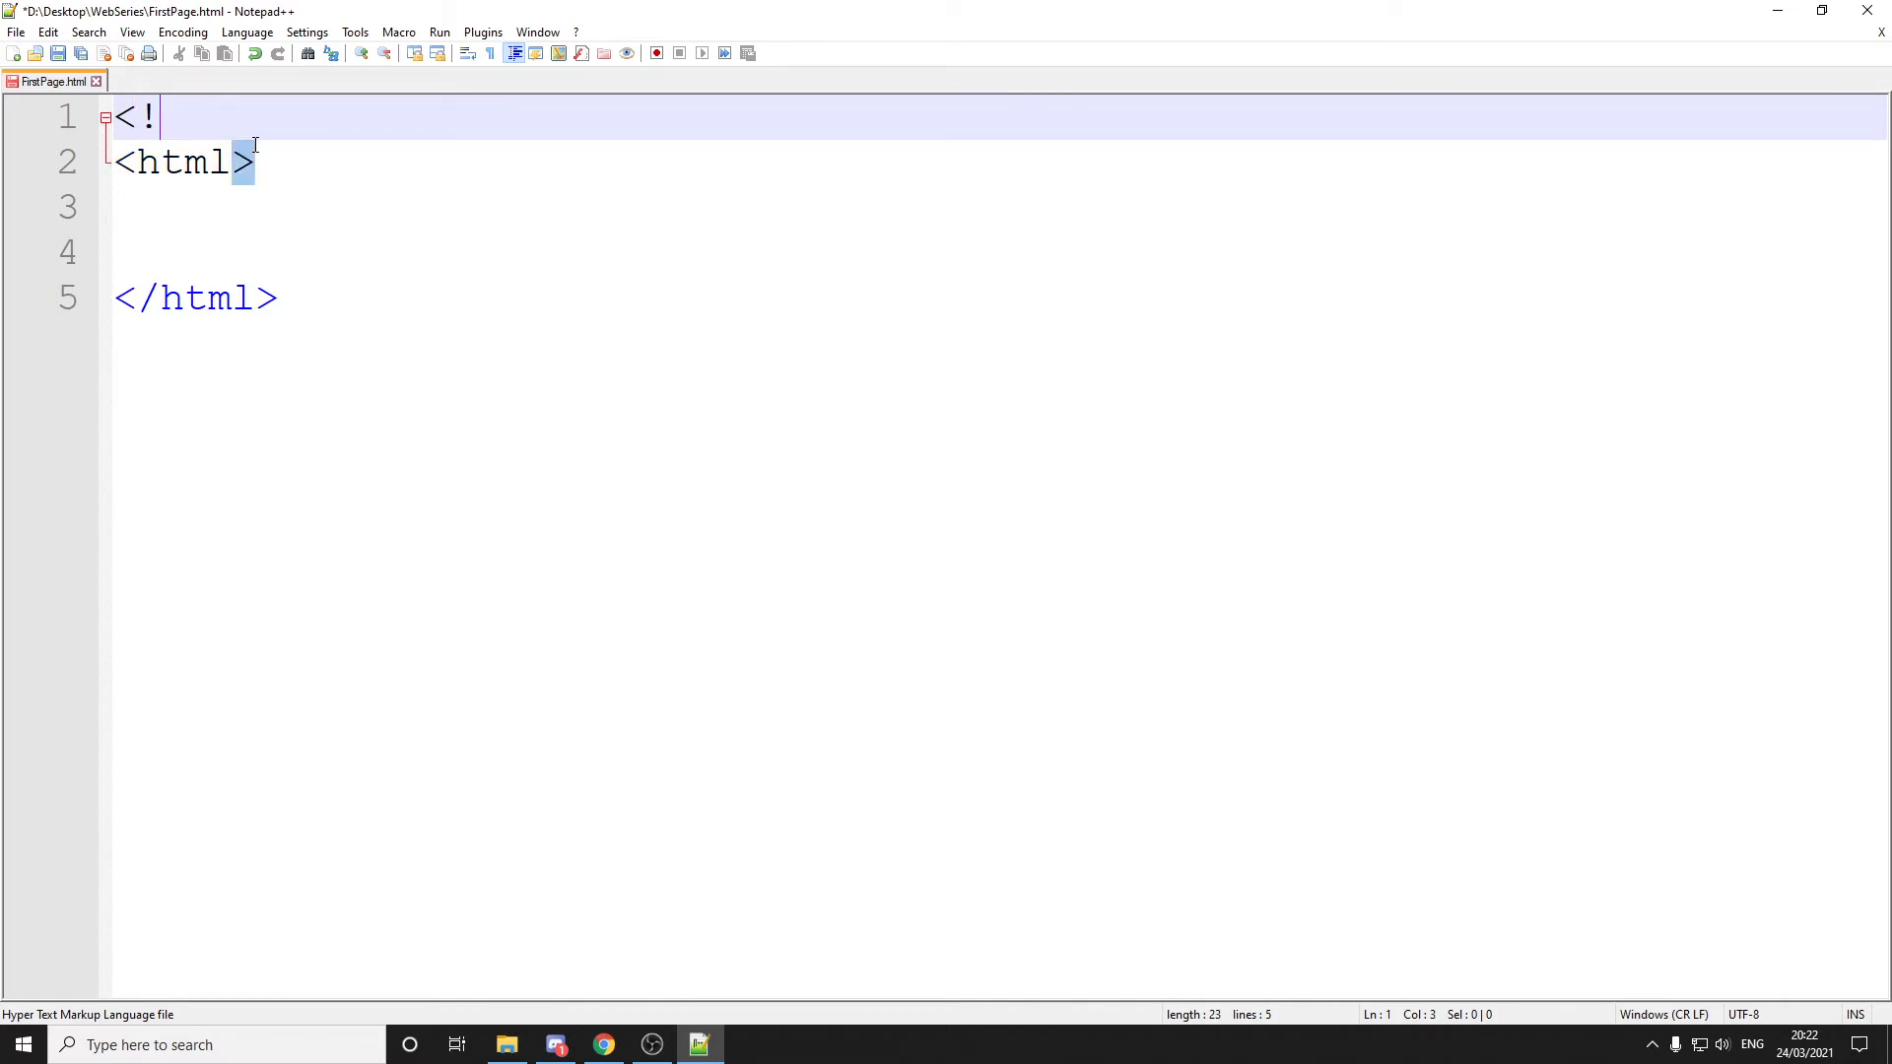
{"action": "type", "text": "DOCTYP"}
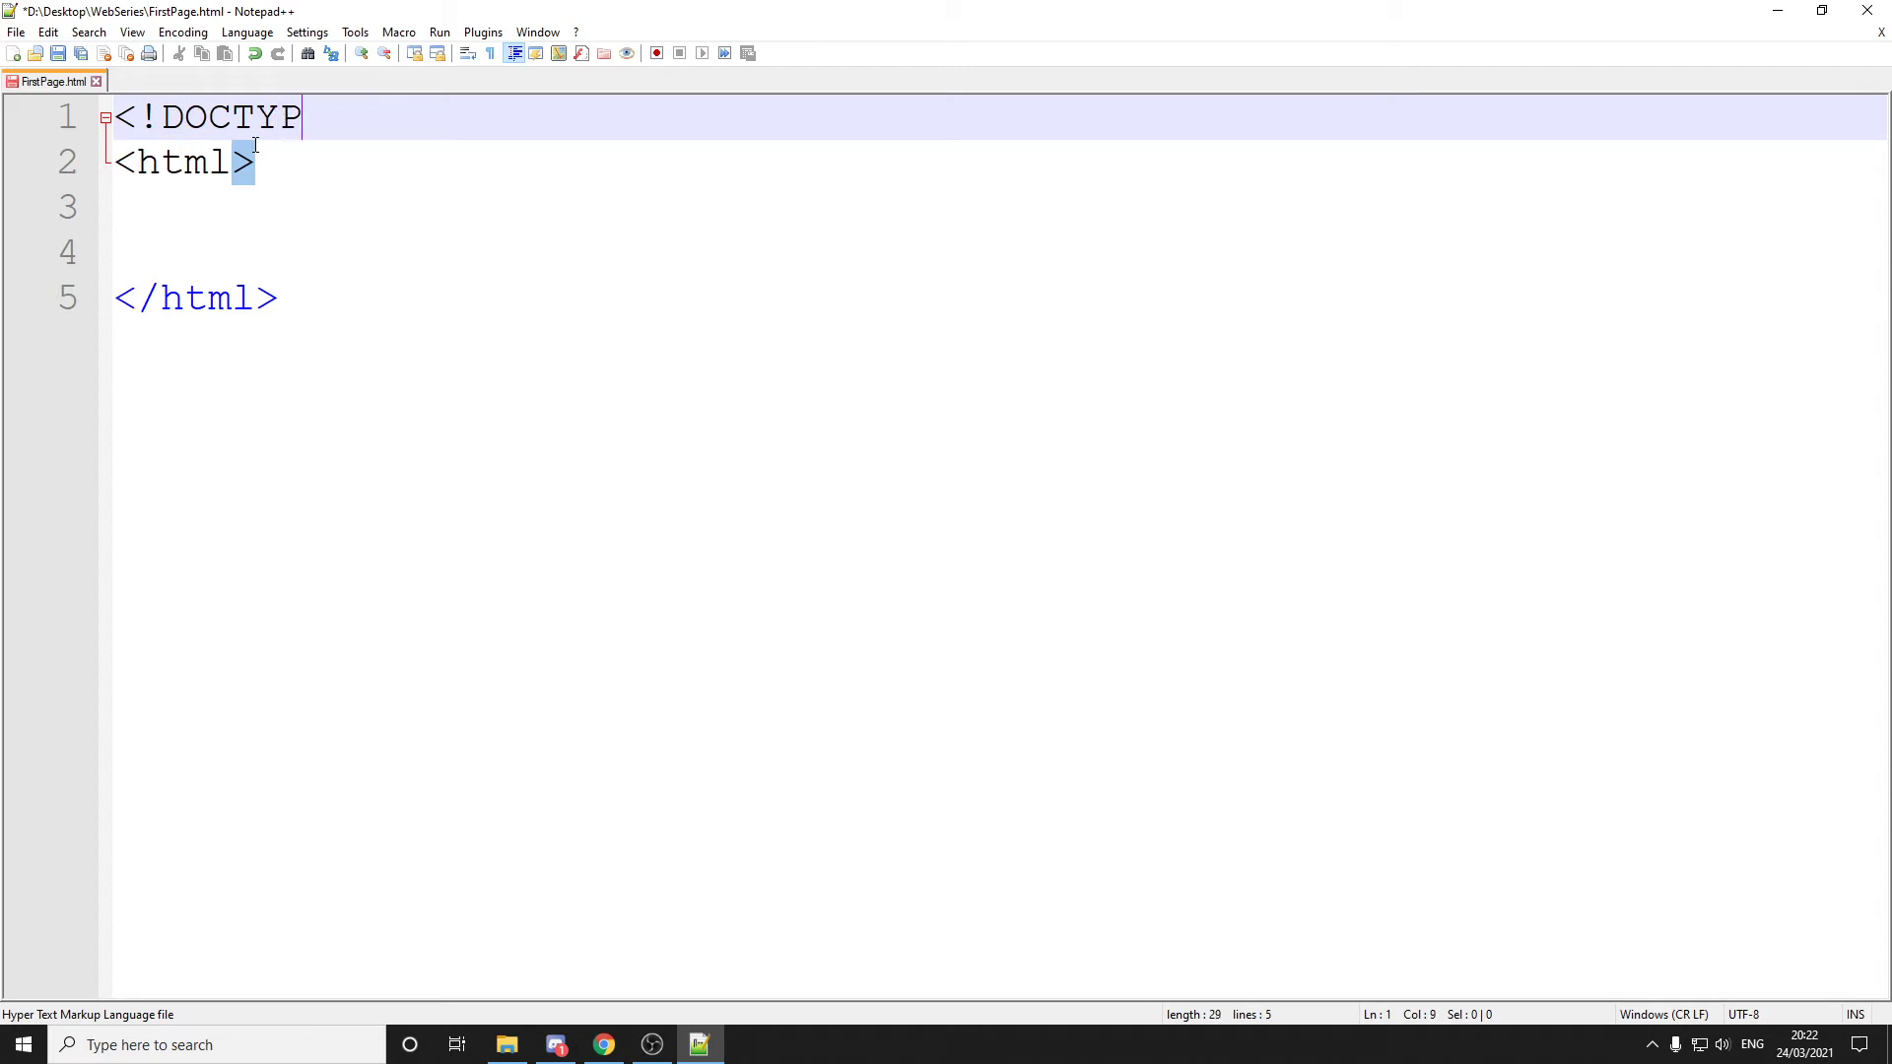
{"action": "type", "text": "E html>"}
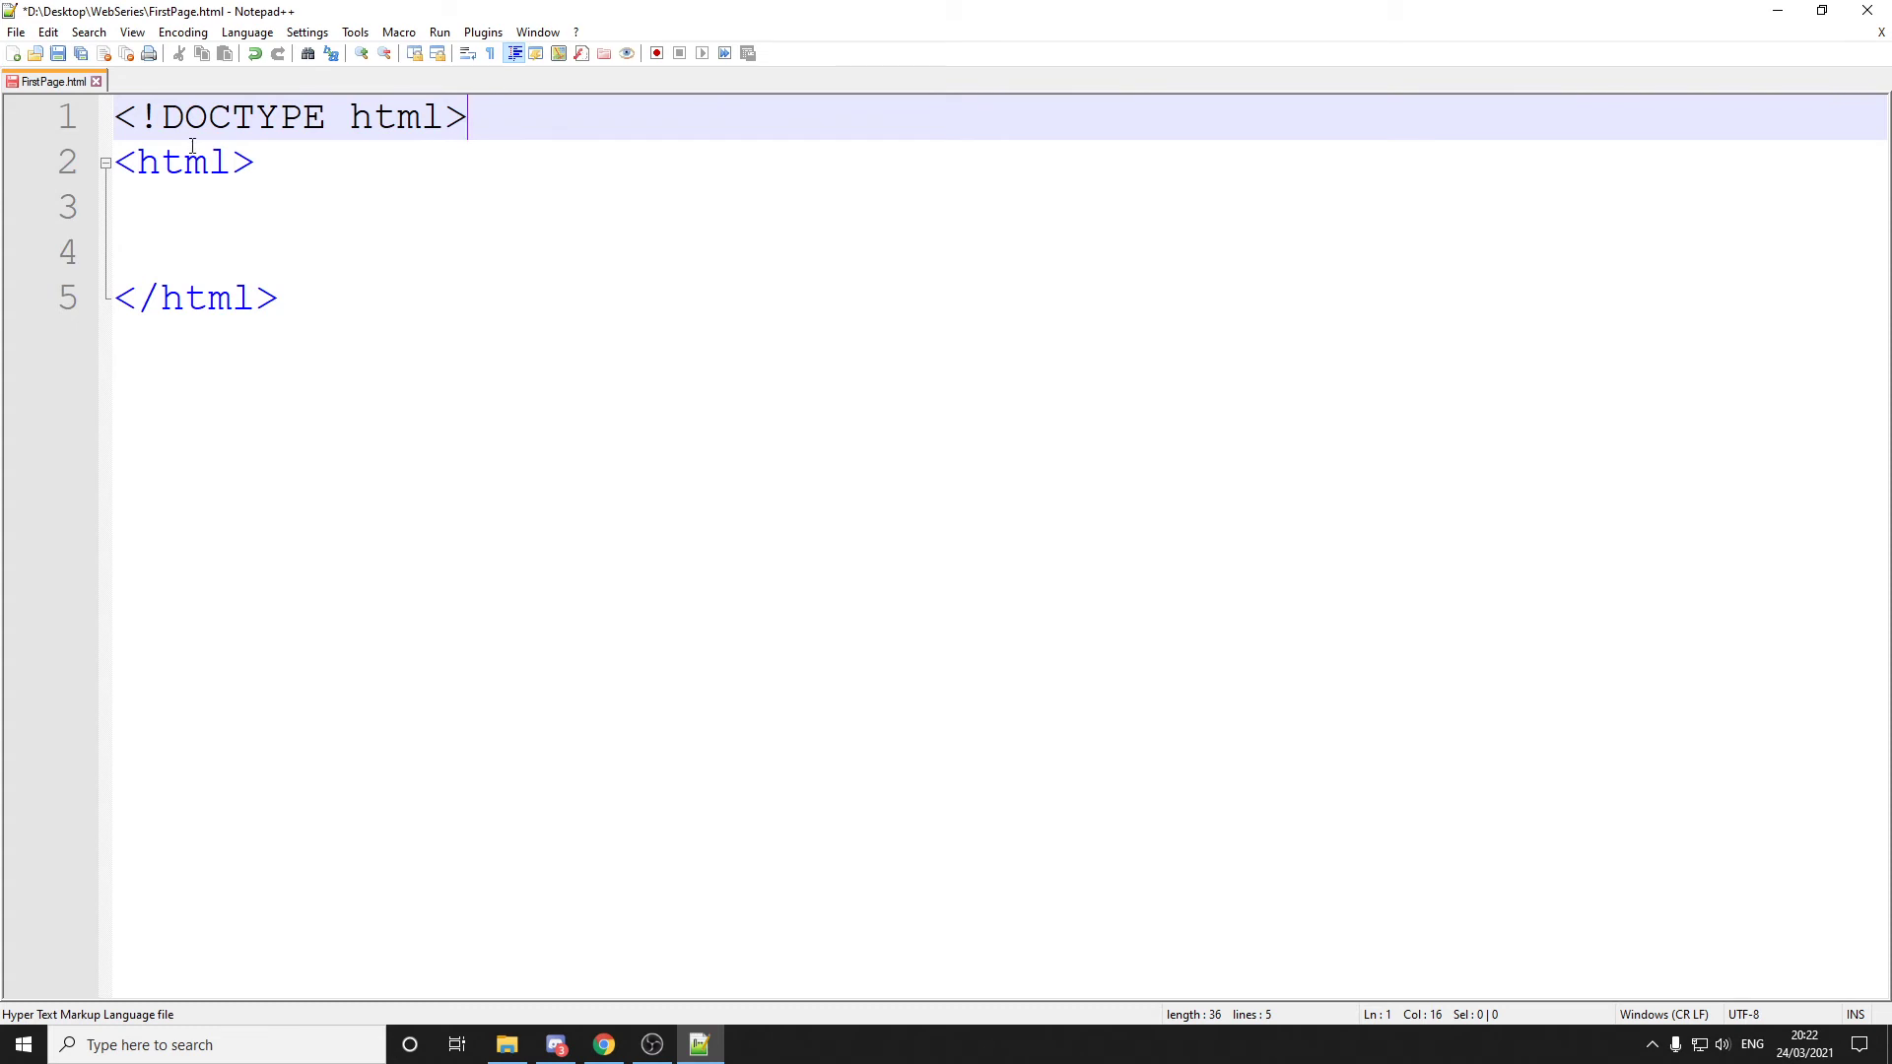
{"action": "double_click", "coordinate": [242, 117]}
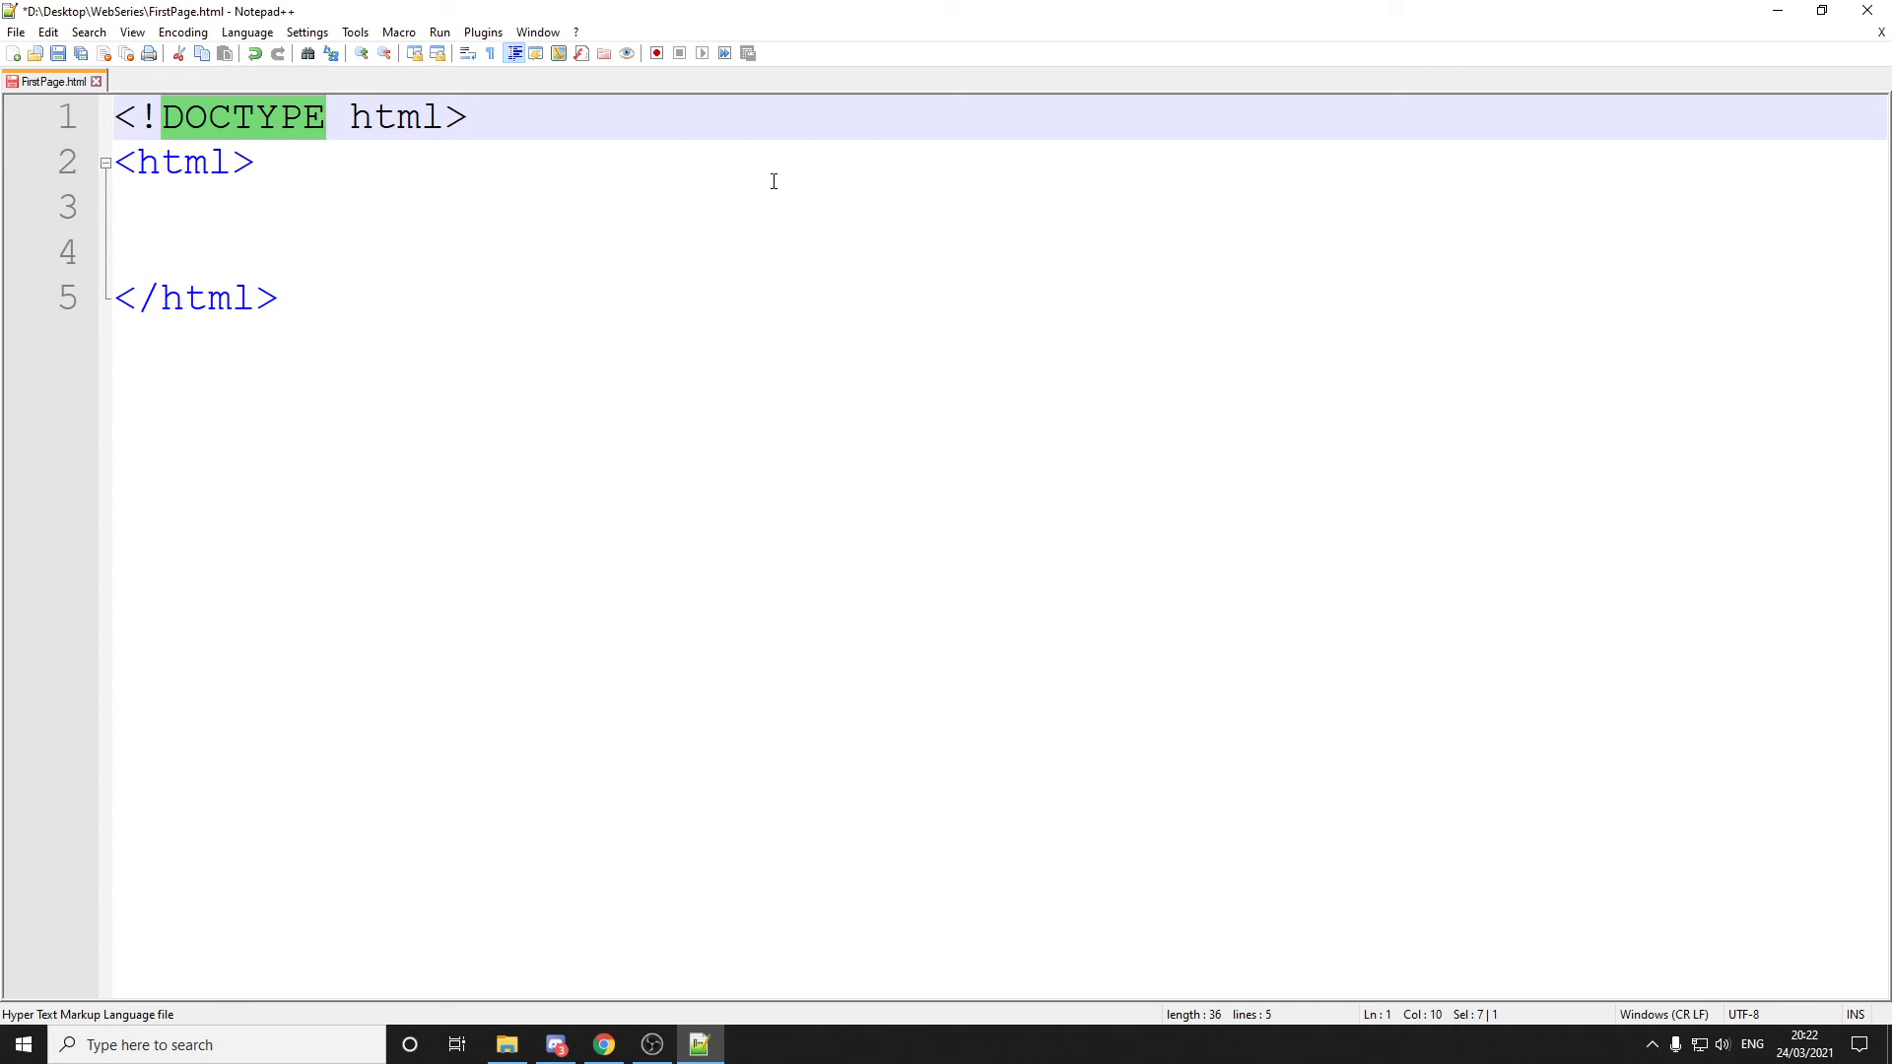
{"action": "left_click", "coordinate": [751, 208]}
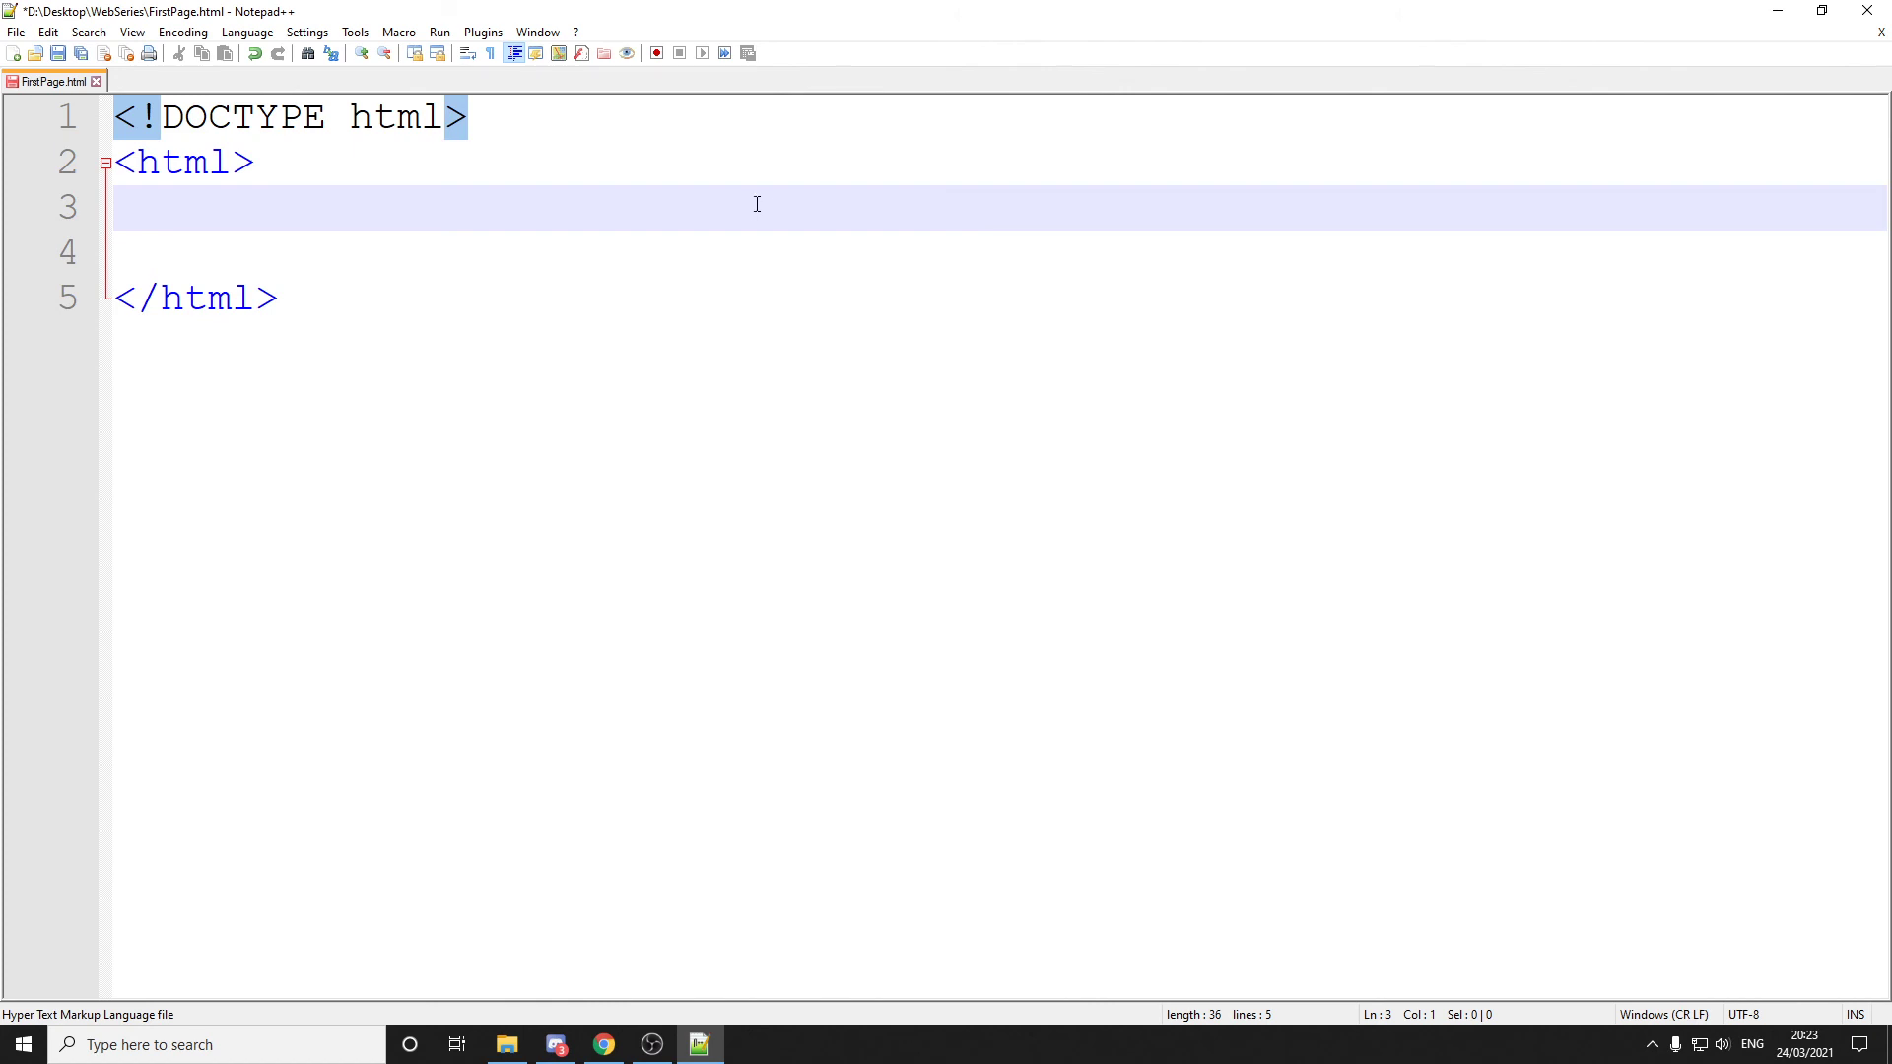
{"action": "mouse_move", "coordinate": [736, 200]}
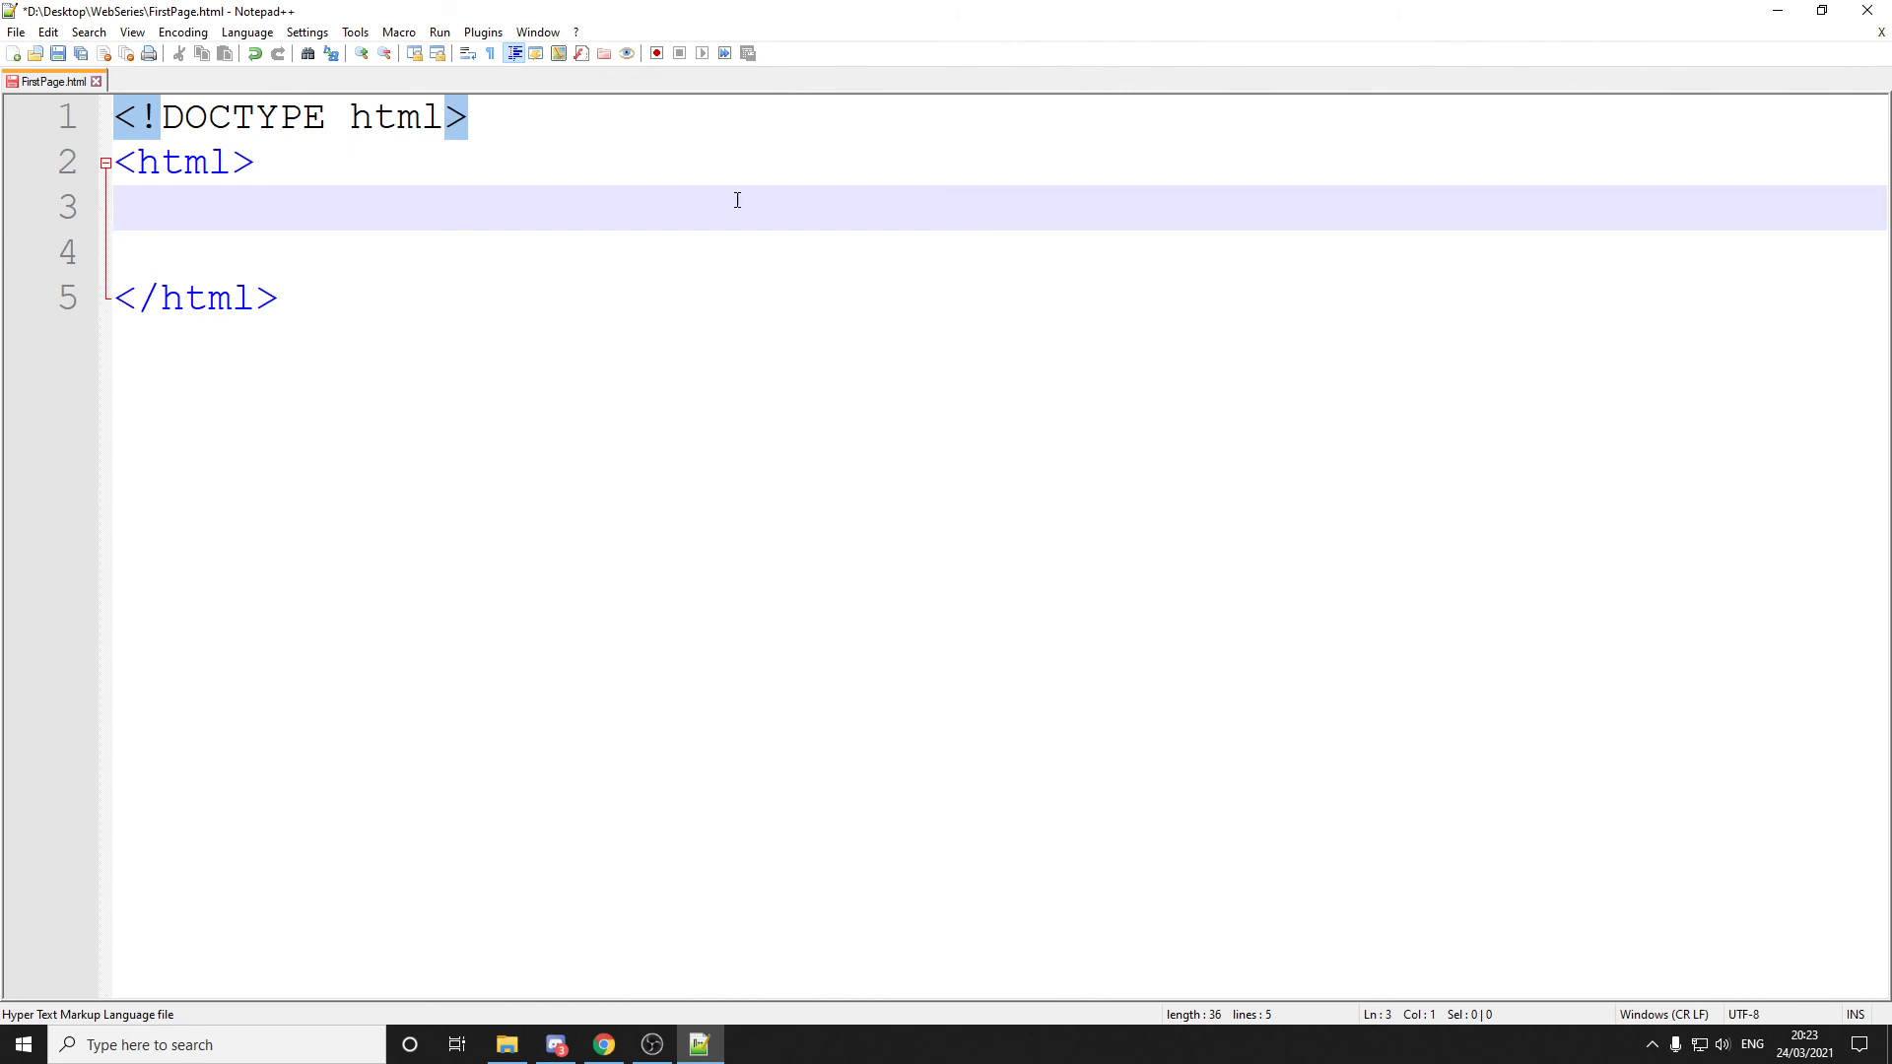
{"action": "left_click", "coordinate": [253, 161]}
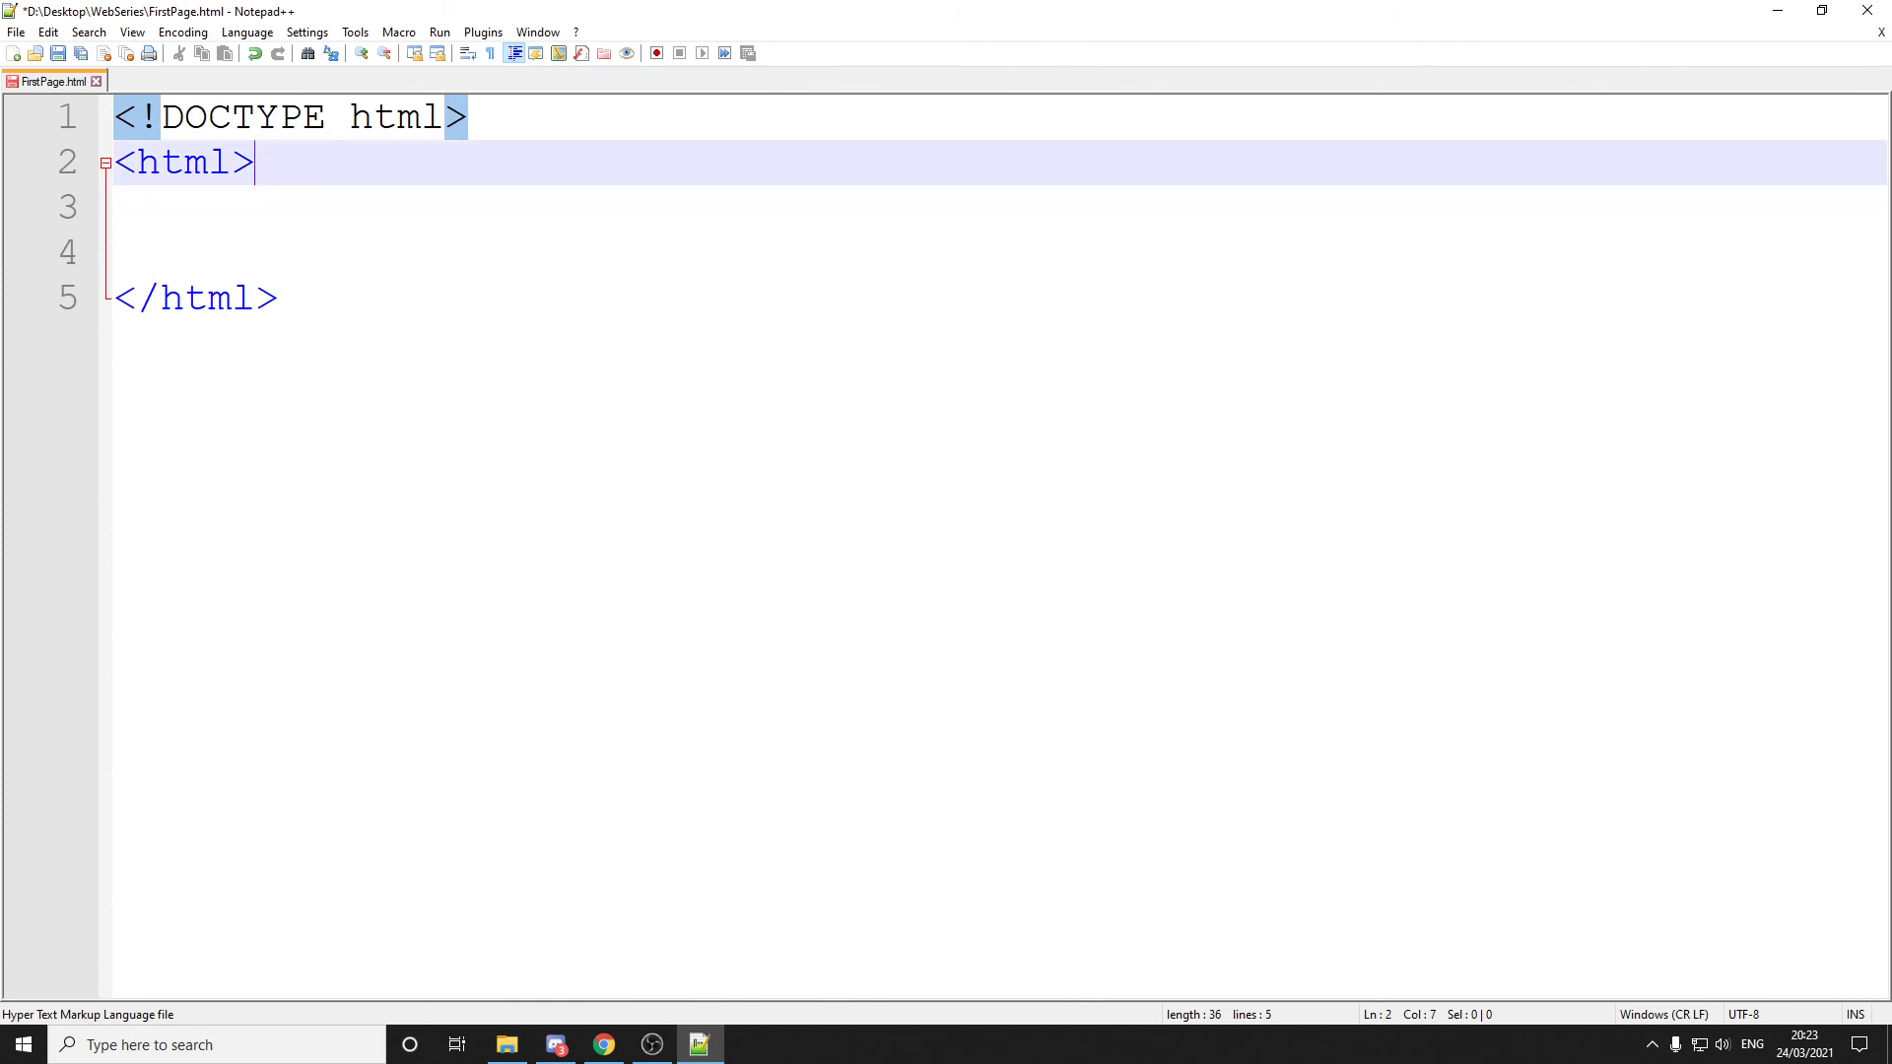